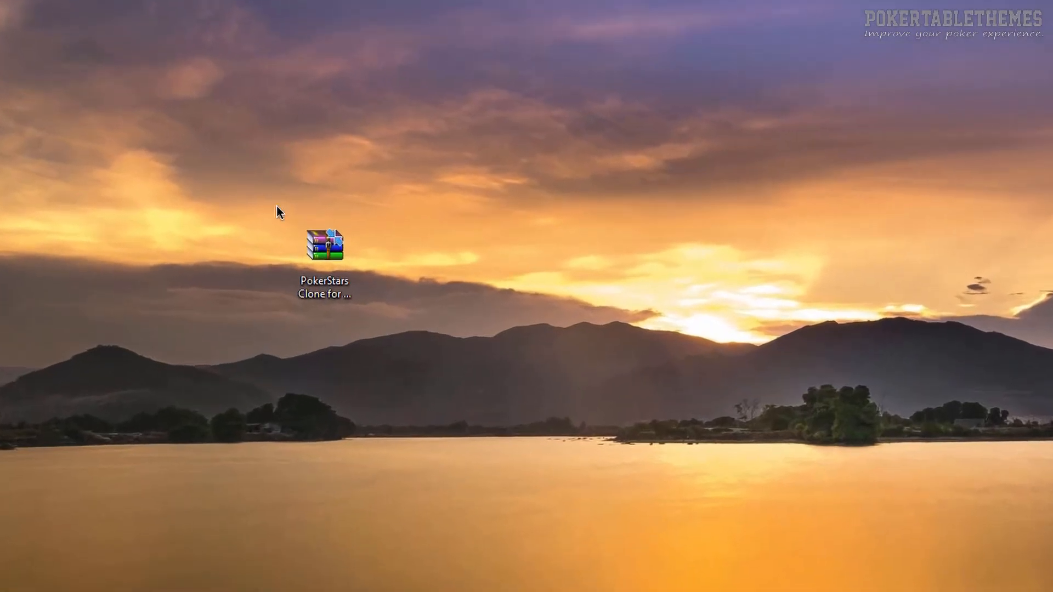
Step: Open the PokerStars Clone zip, extract Instructions.txt and both installers to the desktop, close WinRAR
double_click(325, 247)
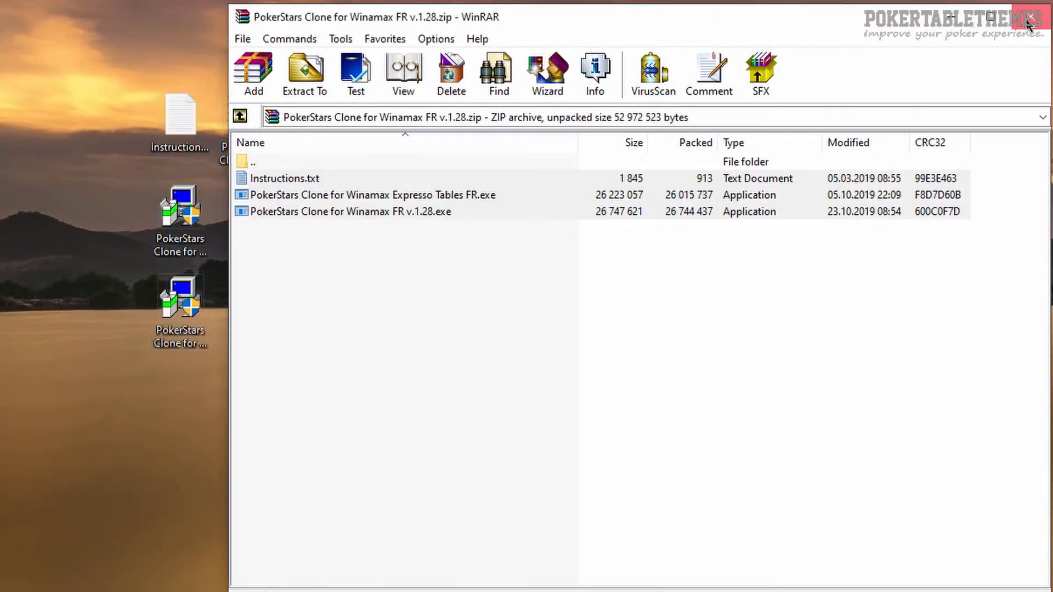
click(1026, 18)
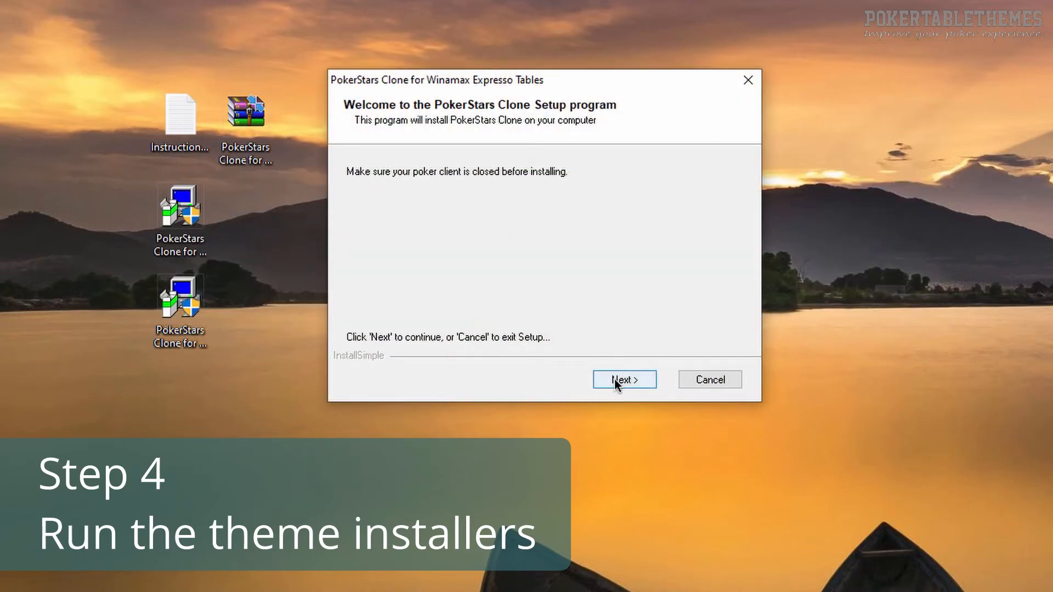
Step: Run the Expresso Tables setup through Next, Install and Finish
click(624, 380)
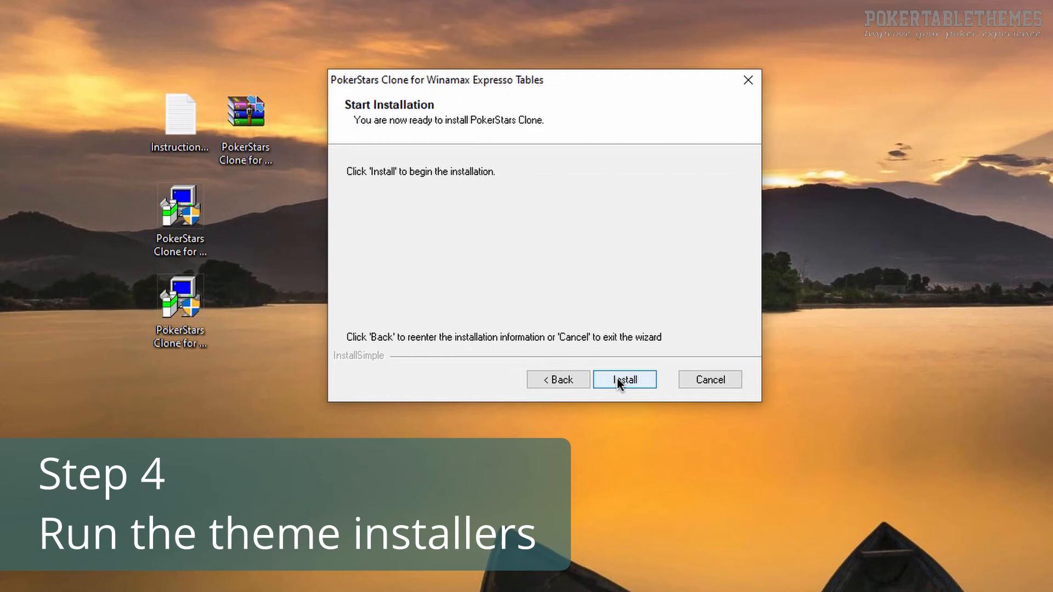
click(625, 379)
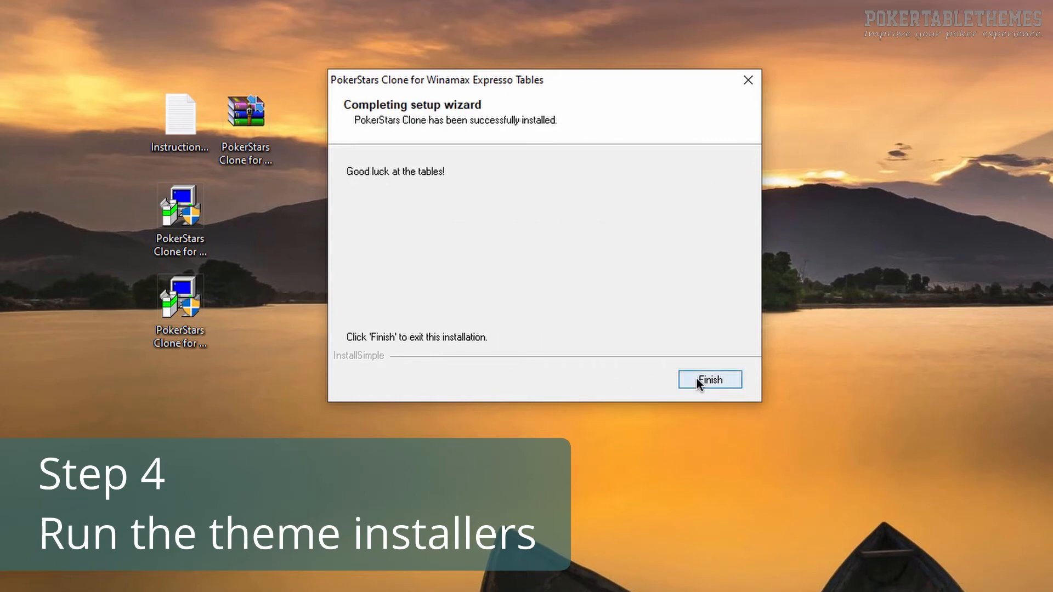
click(710, 379)
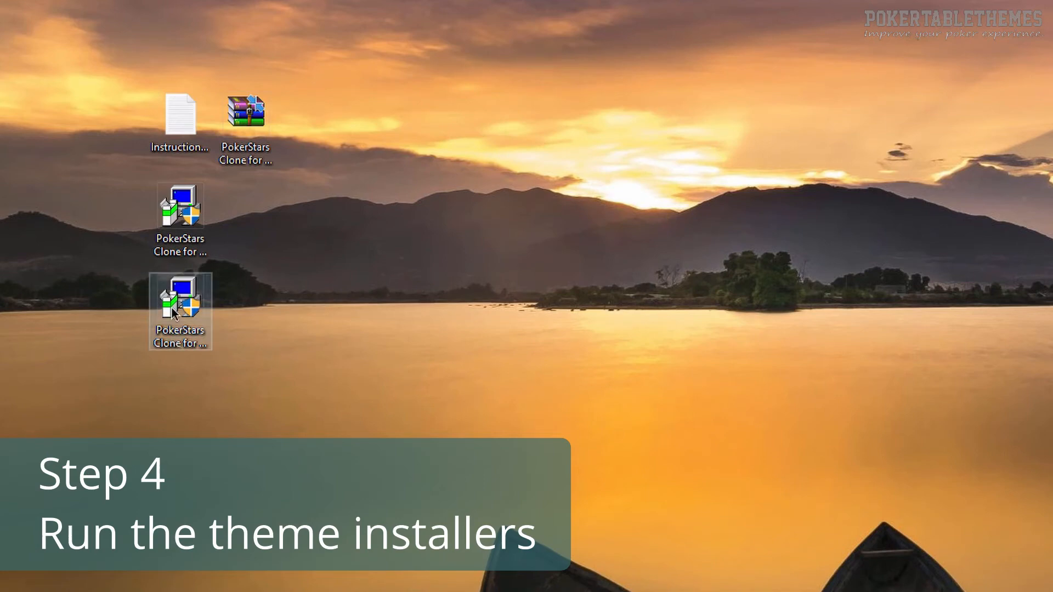
Step: Launch the second installer, accept the licence, install, and finish the PokerStars Clone for Winamax setup
double_click(180, 300)
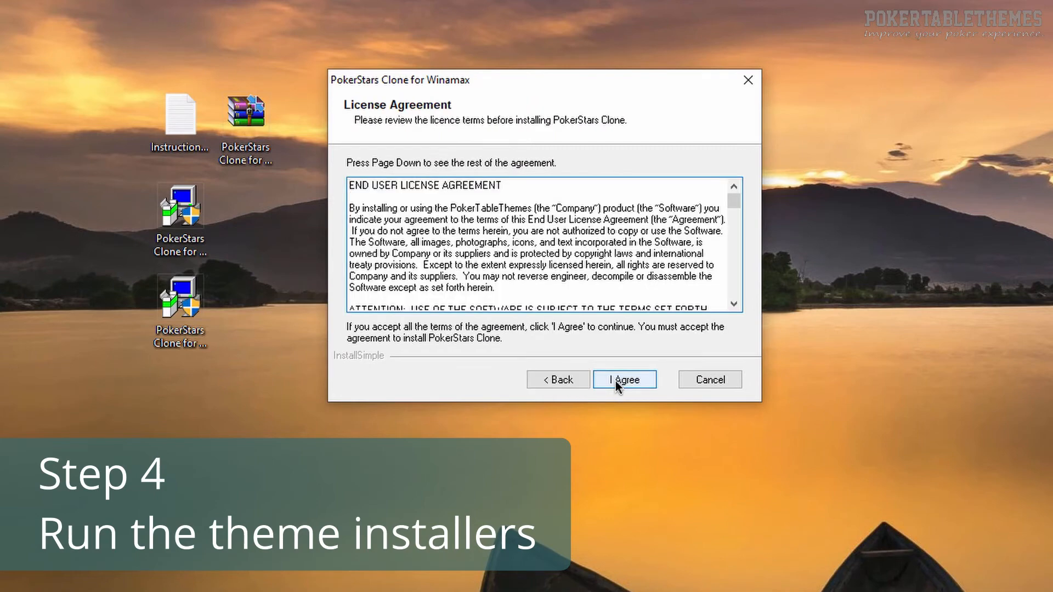
click(624, 380)
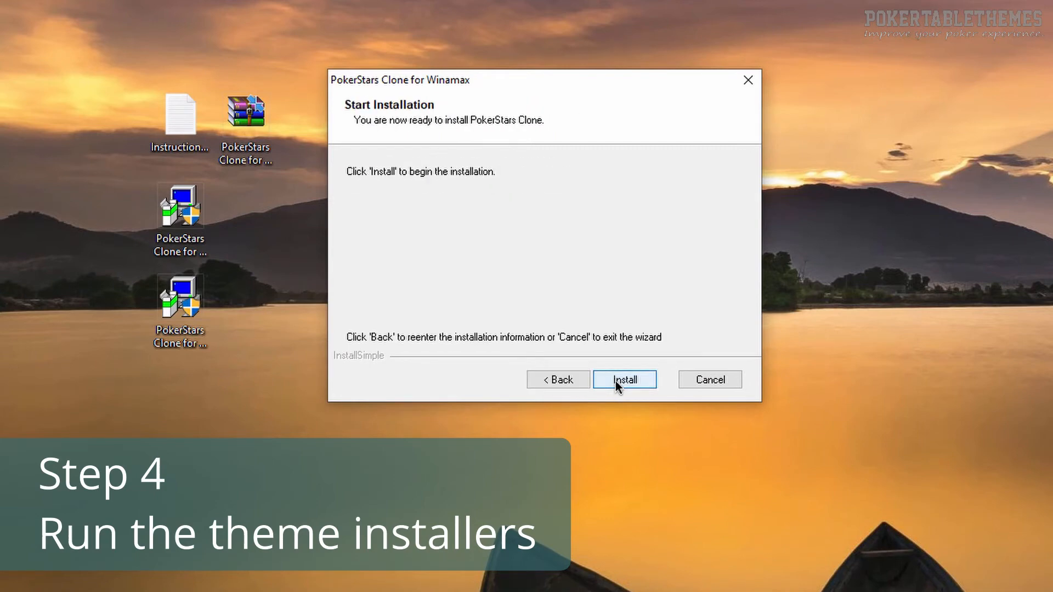
click(624, 380)
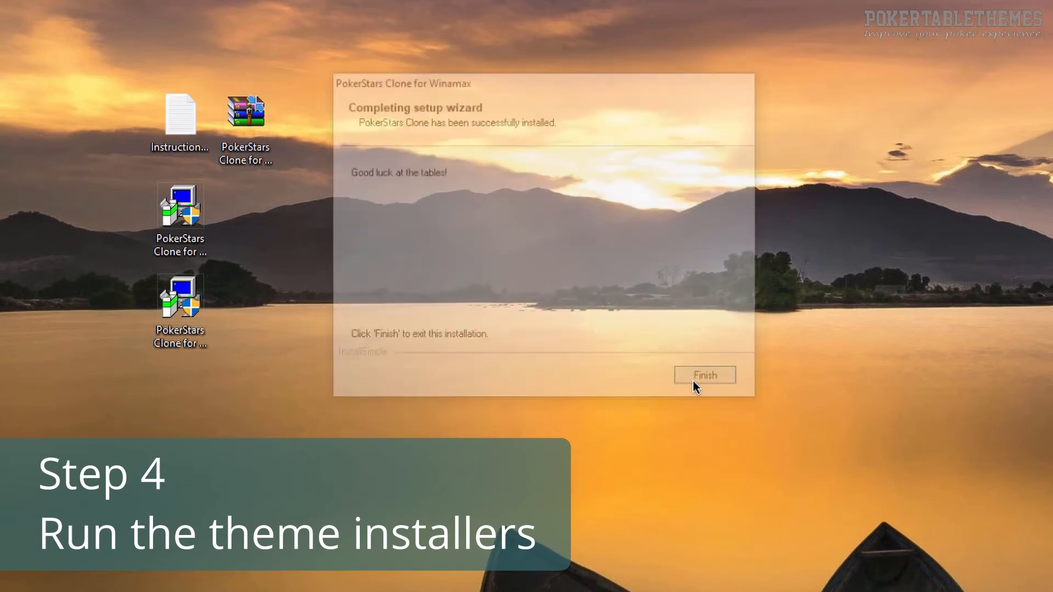
click(704, 375)
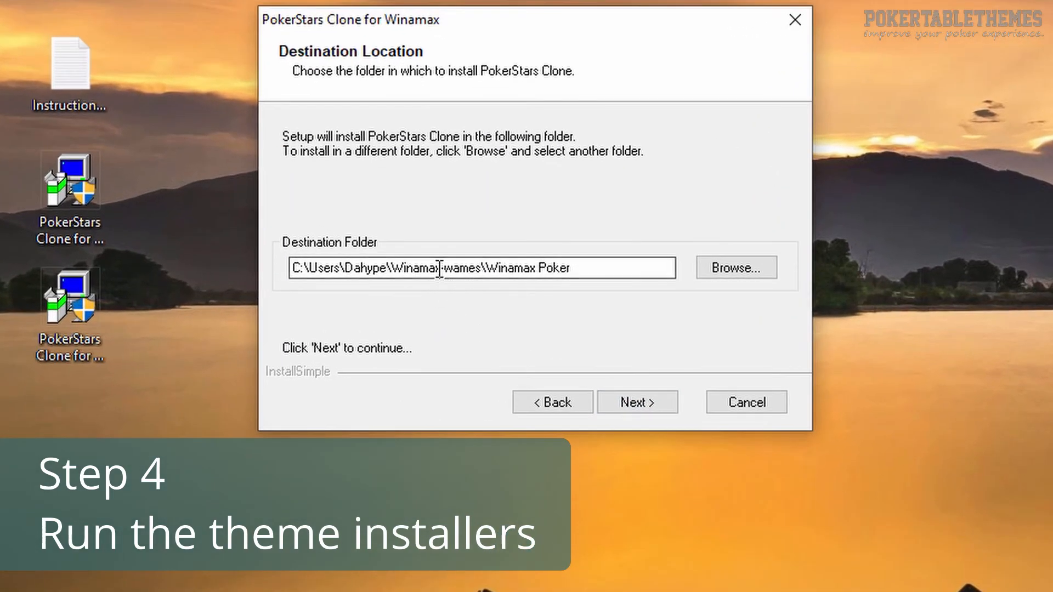
Step: Edit the 'wames' part of the Winamax Poker destination path, then start installing the theme files
double_click(464, 268)
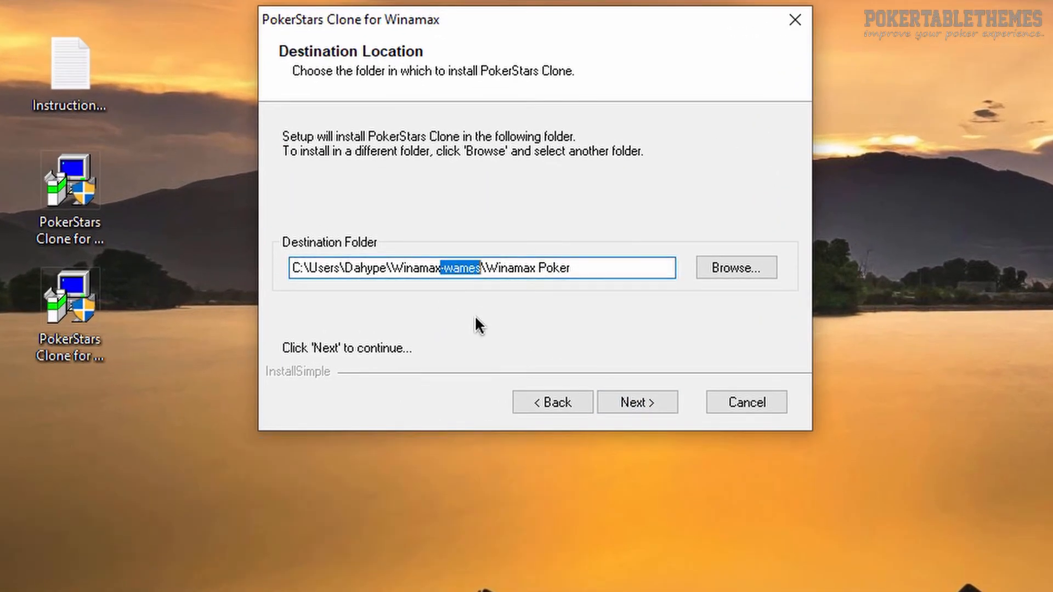
key(Delete)
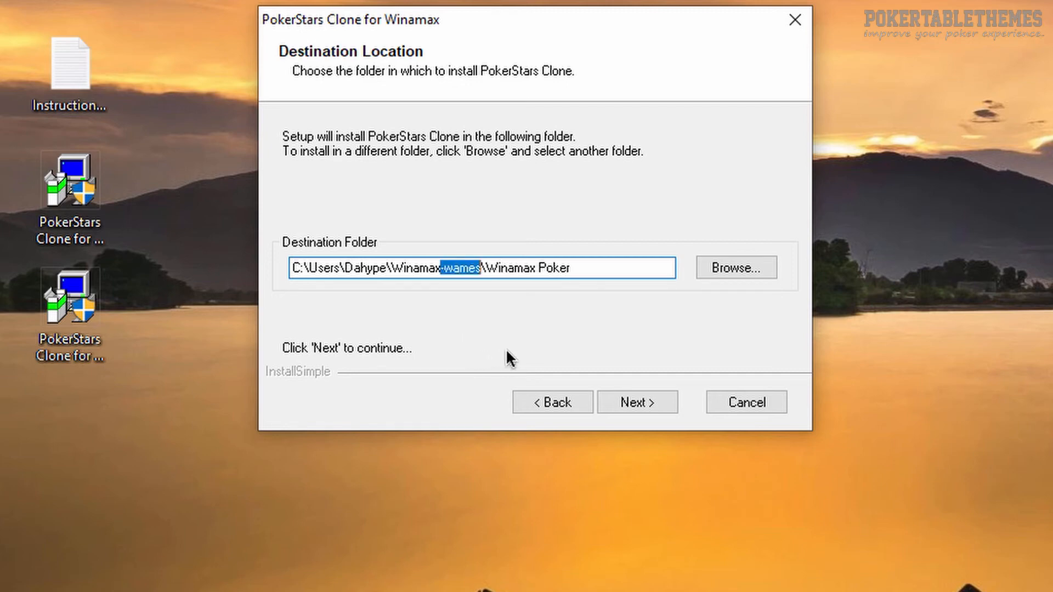
click(637, 402)
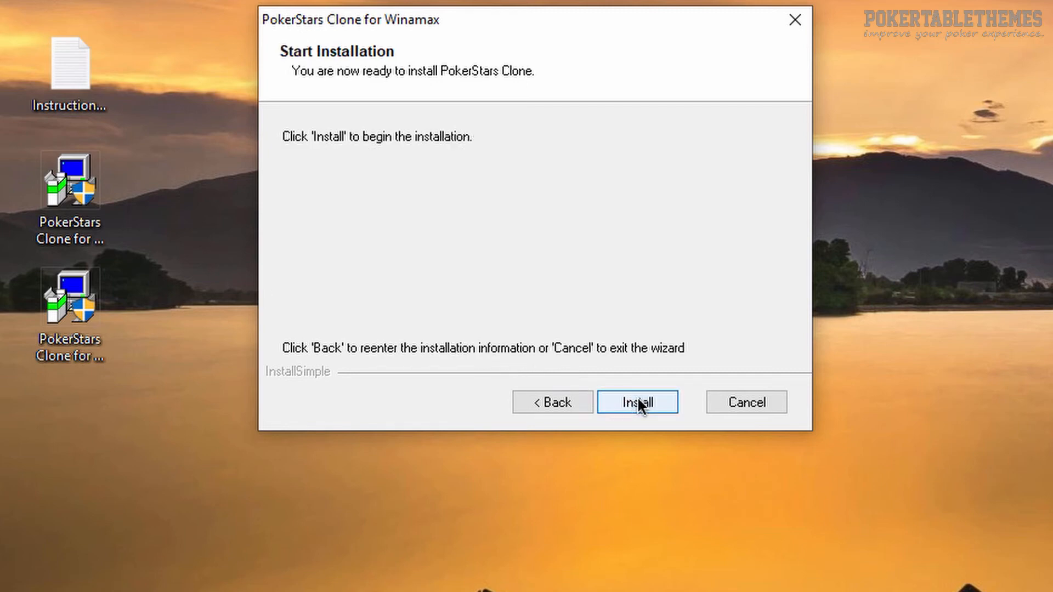
click(638, 401)
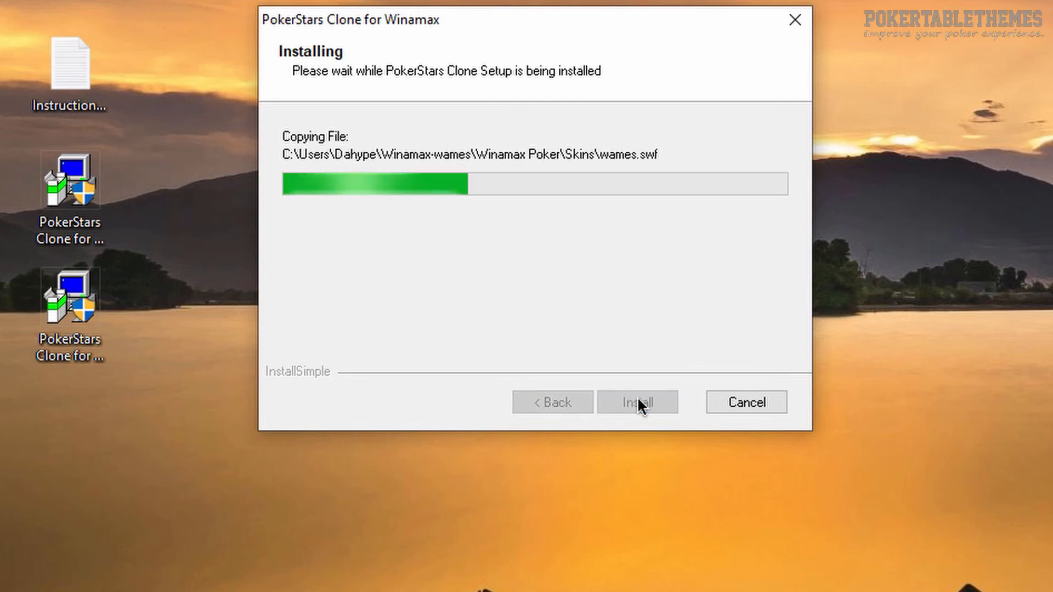